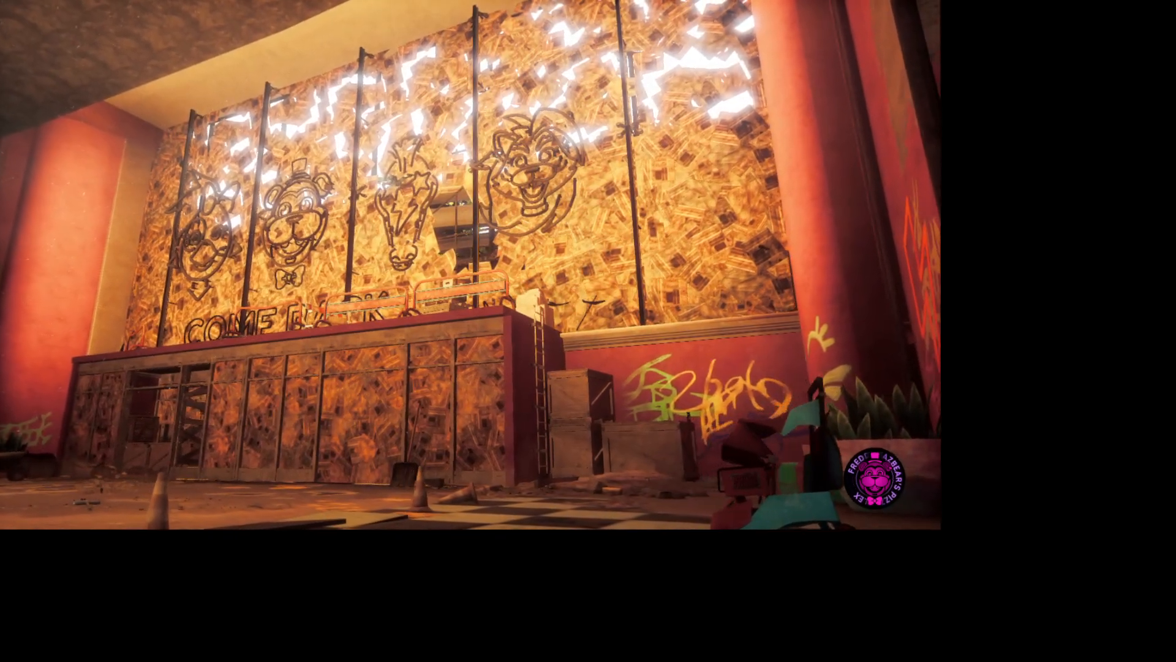
{"action": "mouse_move", "coordinate": [588, 299]}
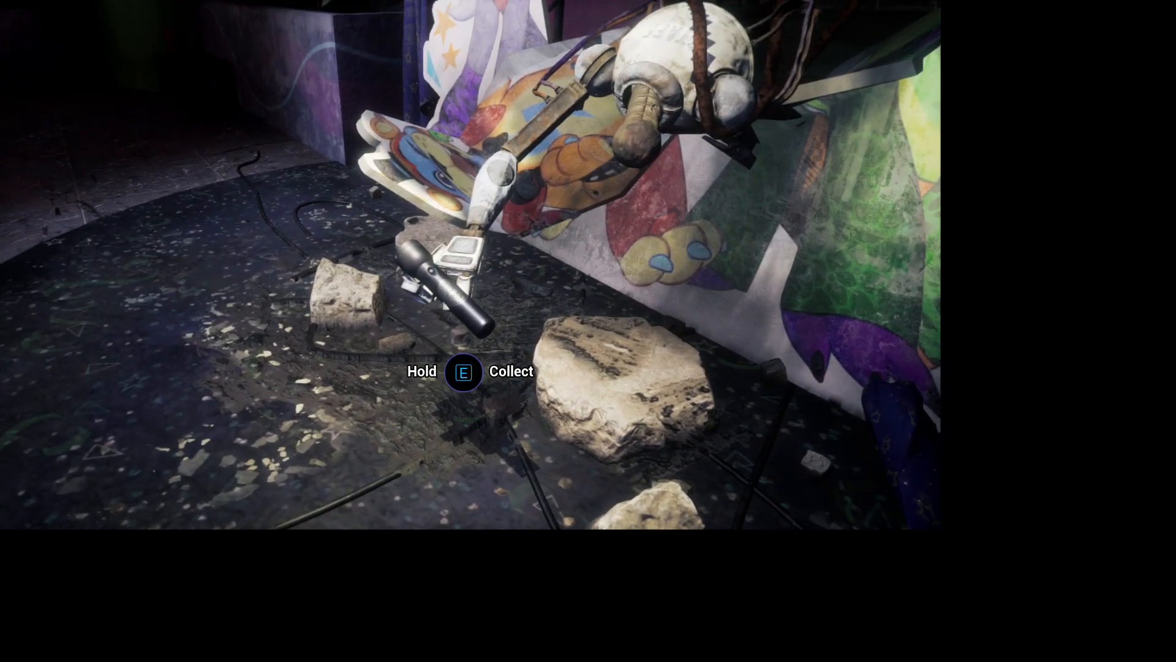
Pick up the flashlight from the rubble, read its inventory description, and resume play holding it.
{"action": "key", "text": "e"}
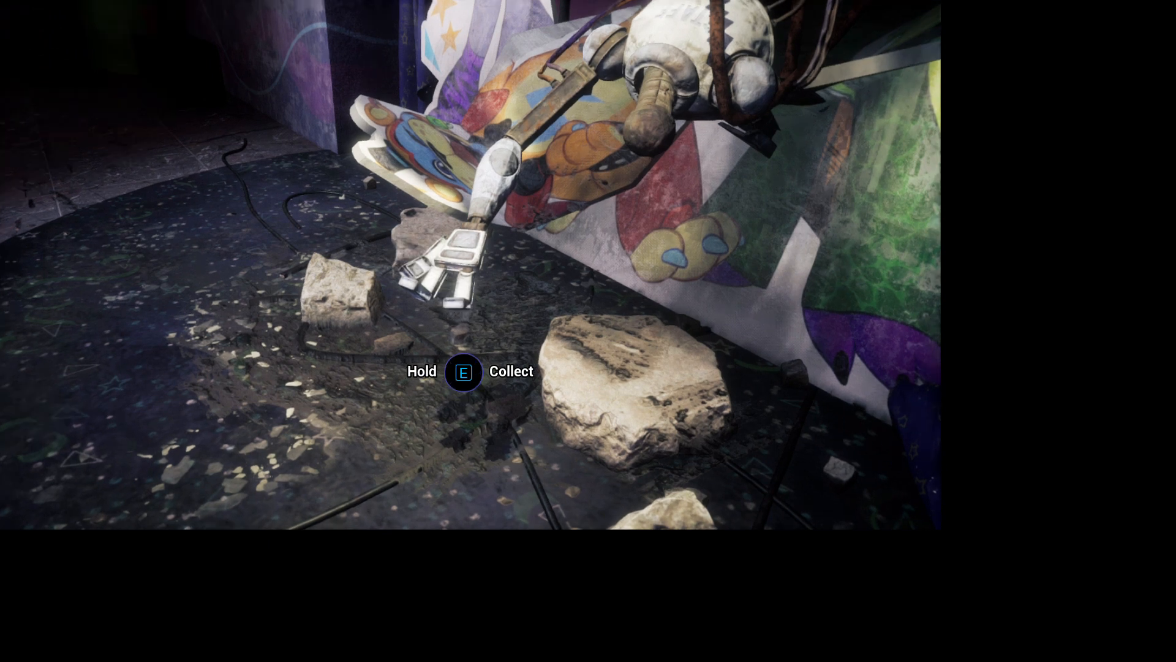
{"action": "key", "text": "e"}
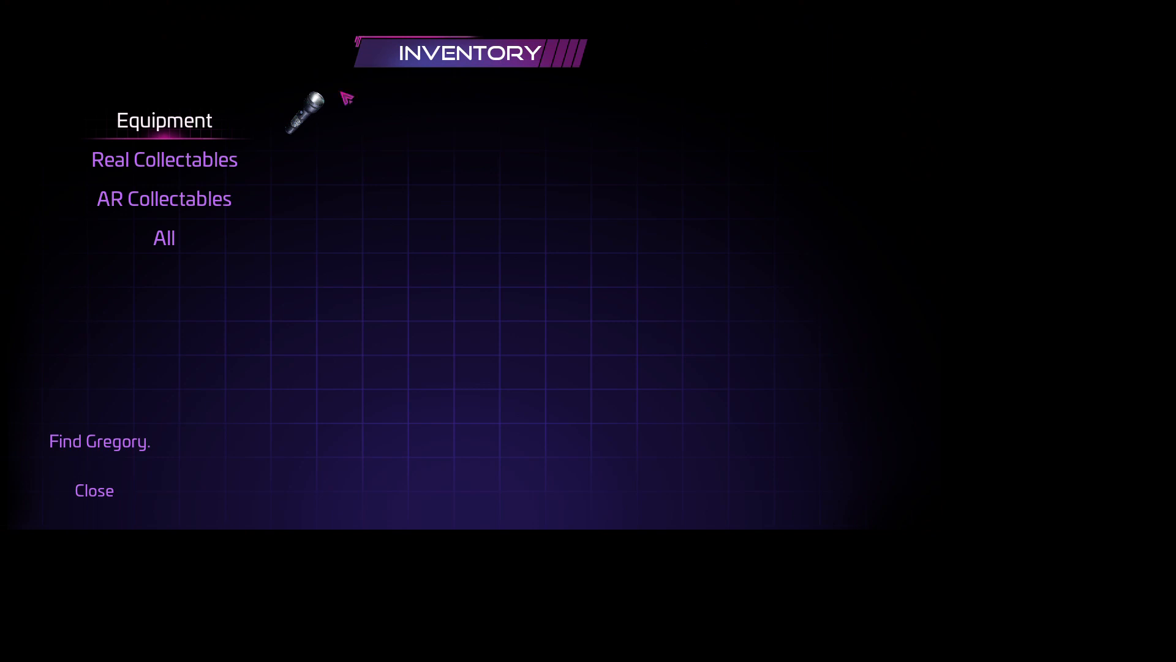
{"action": "left_click", "coordinate": [306, 116]}
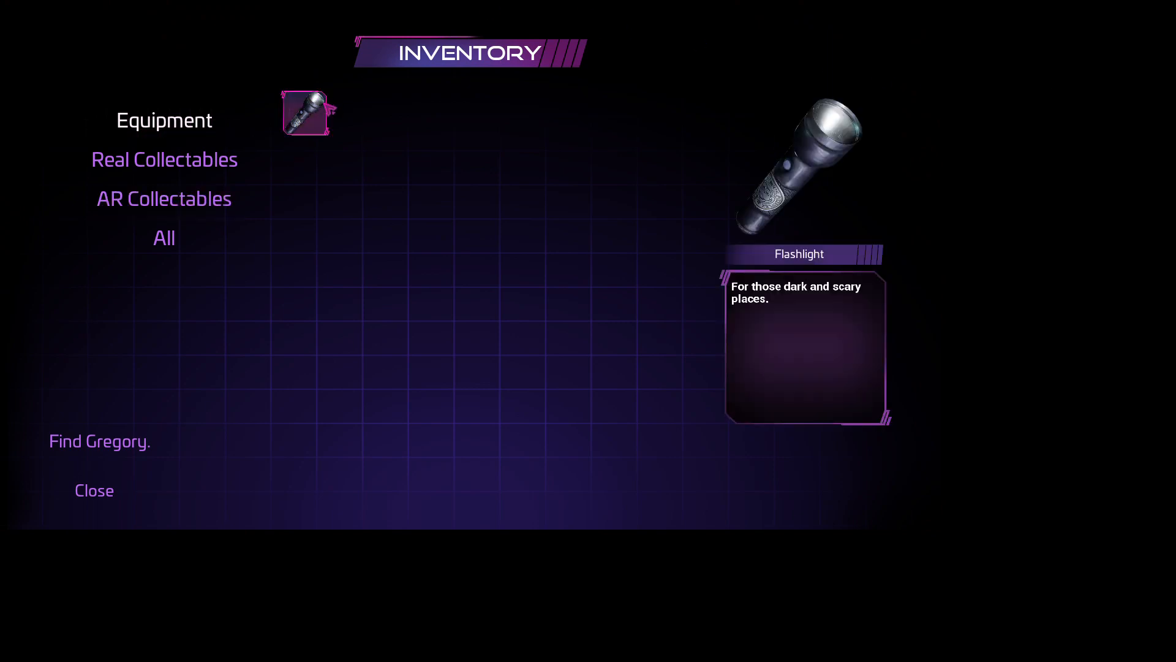
{"action": "left_click", "coordinate": [94, 490]}
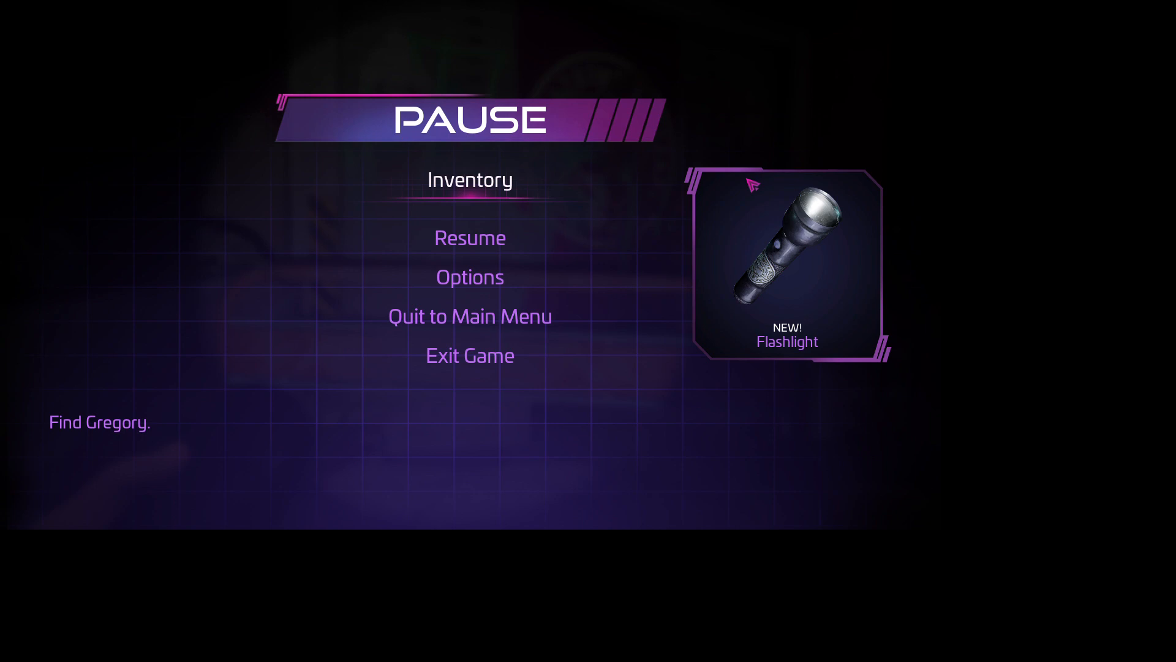
{"action": "left_click", "coordinate": [471, 238]}
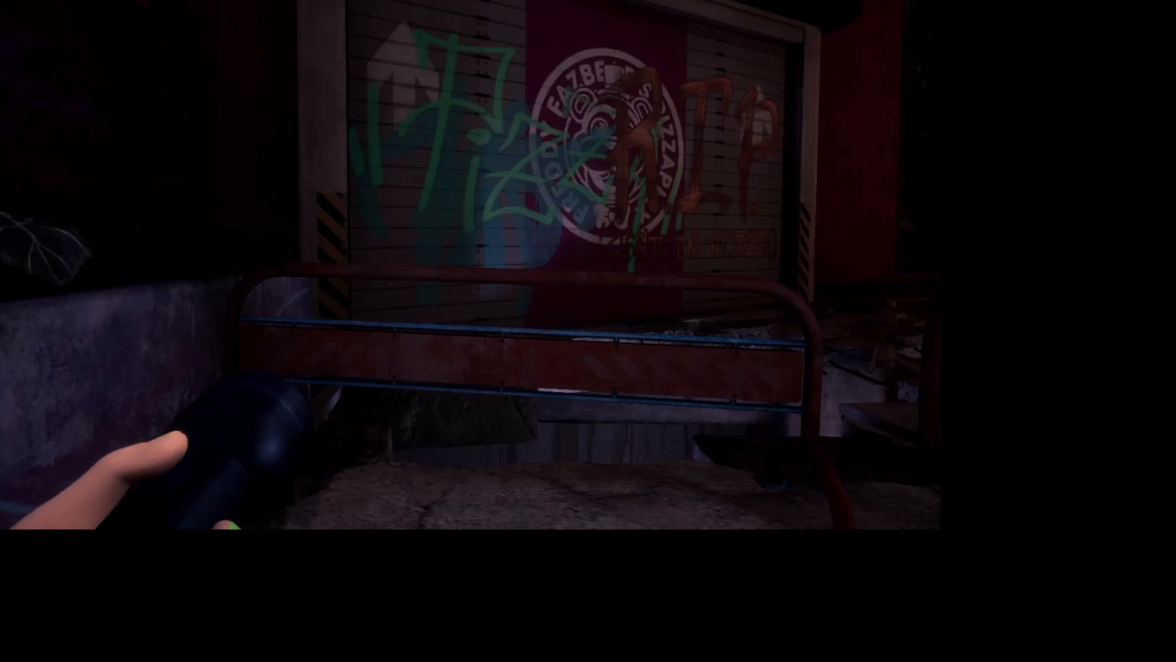